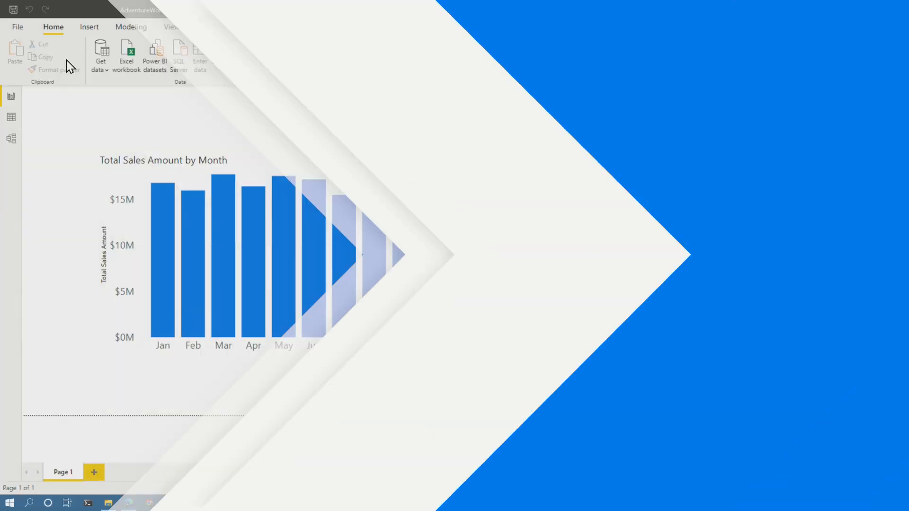
Step: Switch to the browser and open the Demo 2 workspace in the Power BI service
{"action": "left_click", "coordinate": [101, 55]}
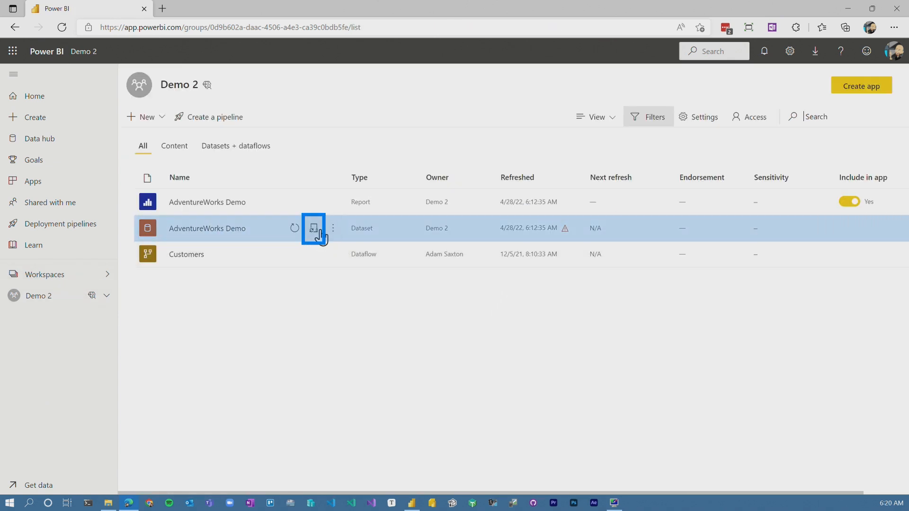
Step: Review the AdventureWorks Demo dataset's refresh history and the failed refresh details
{"action": "left_click", "coordinate": [314, 228]}
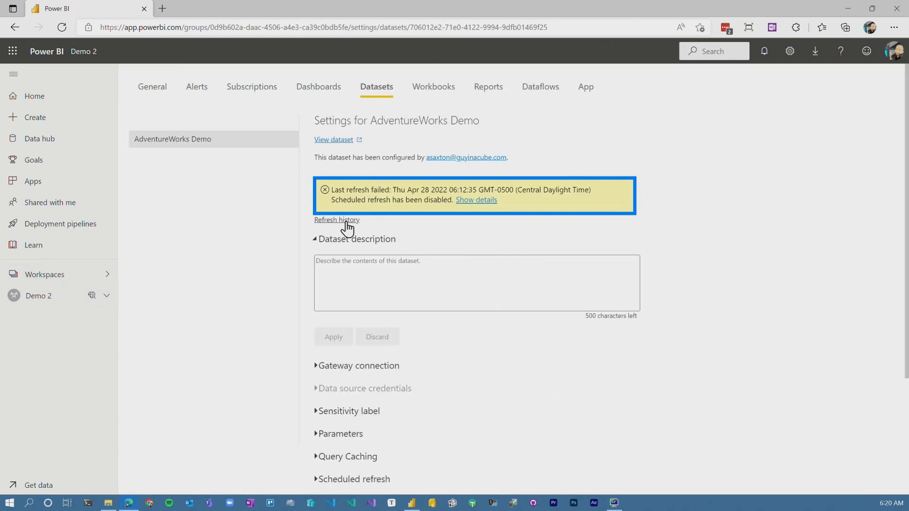
{"action": "left_click", "coordinate": [336, 220]}
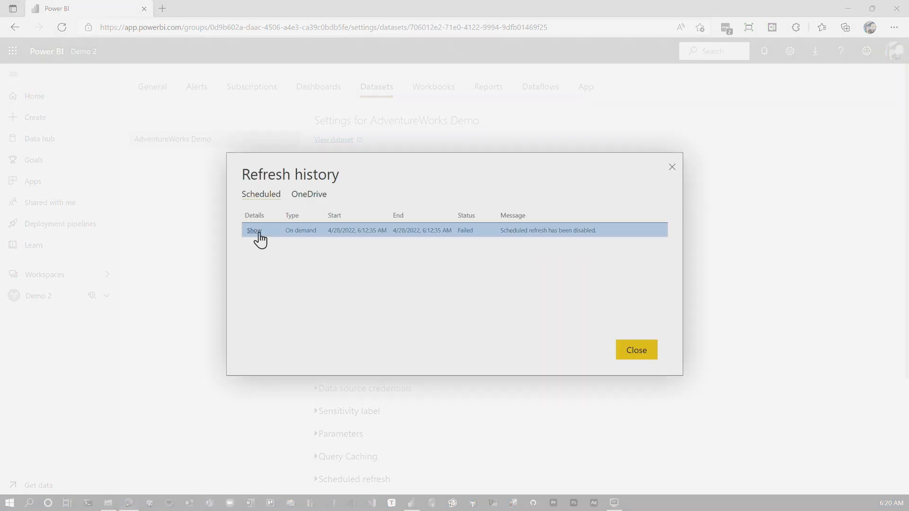
{"action": "left_click", "coordinate": [253, 230]}
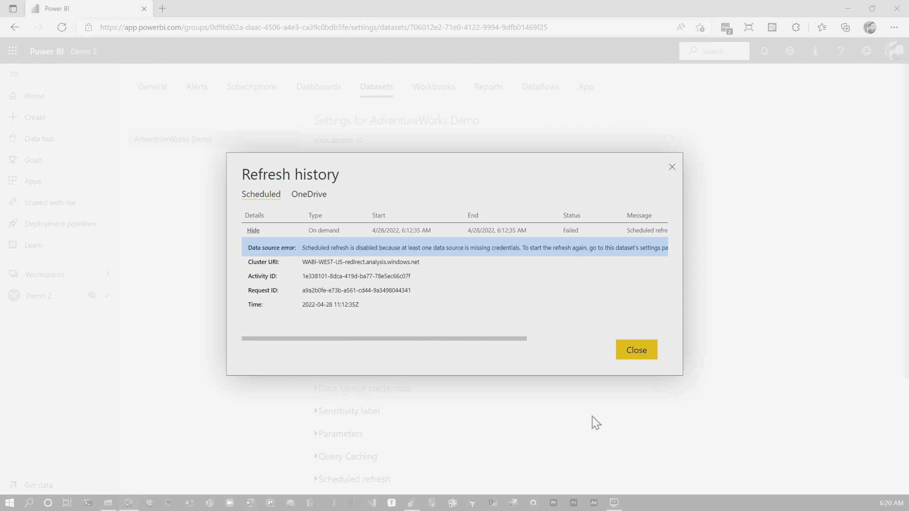
{"action": "left_click", "coordinate": [635, 349]}
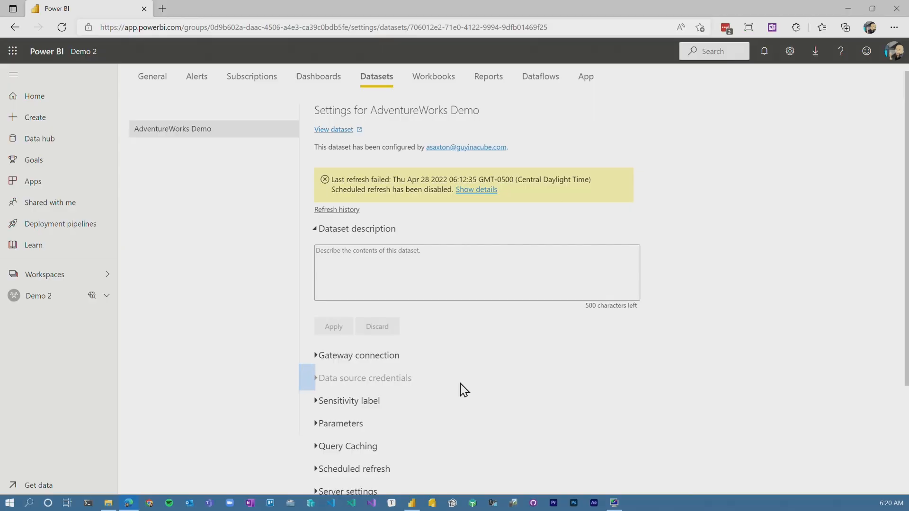
Step: Expand the dataset's Gateway connection, which is marked not configured correctly
{"action": "scroll", "scroll_direction": "down", "scroll_amount": 3}
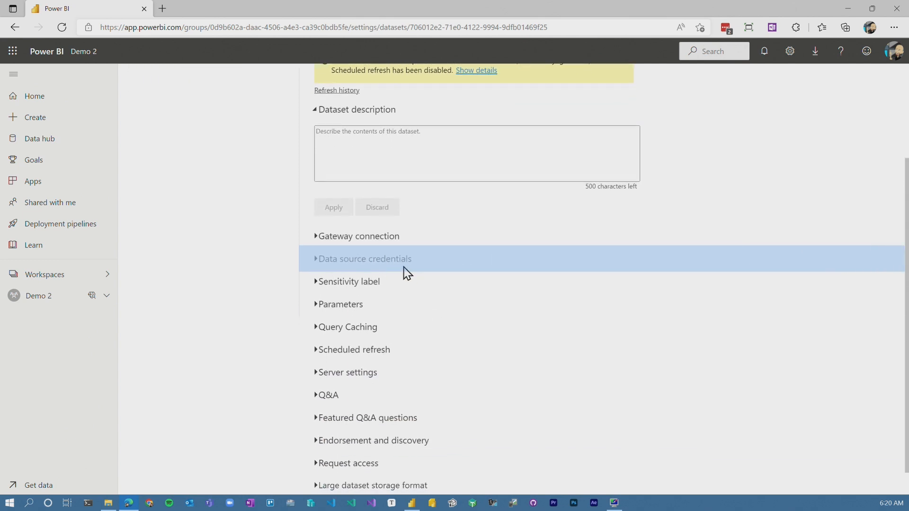
{"action": "left_click", "coordinate": [359, 236]}
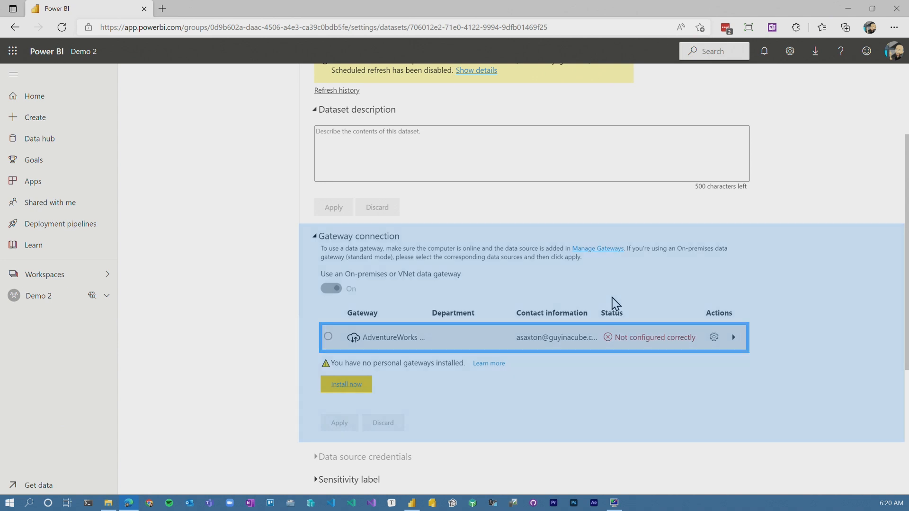
{"action": "scroll", "scroll_direction": "down", "scroll_amount": 3}
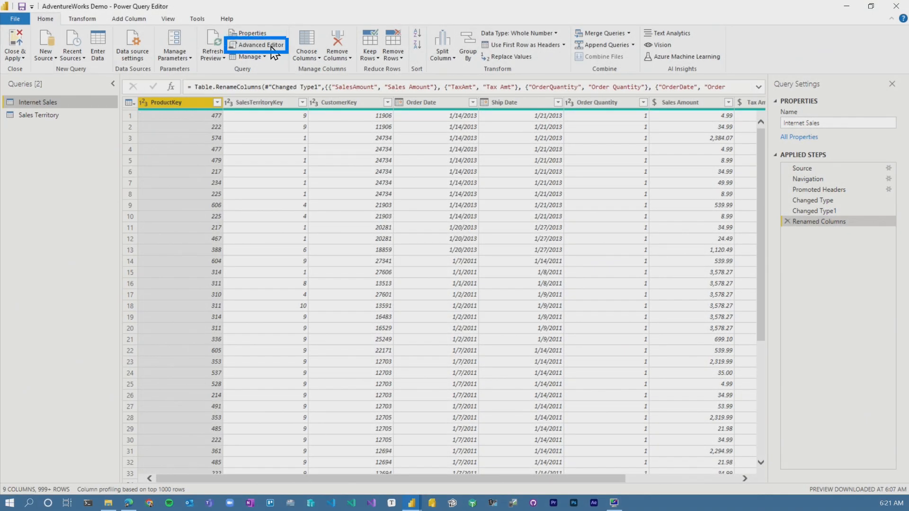
{"action": "left_click", "coordinate": [260, 45]}
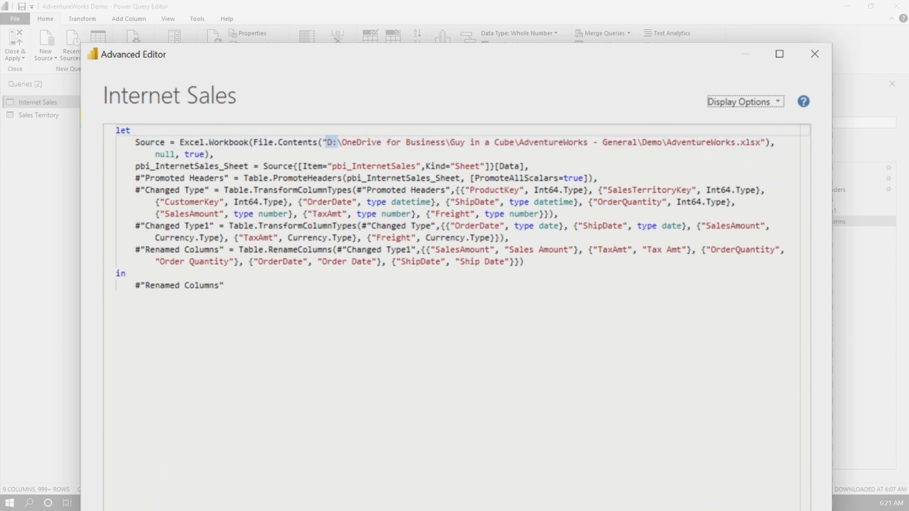
{"action": "left_click", "coordinate": [813, 54]}
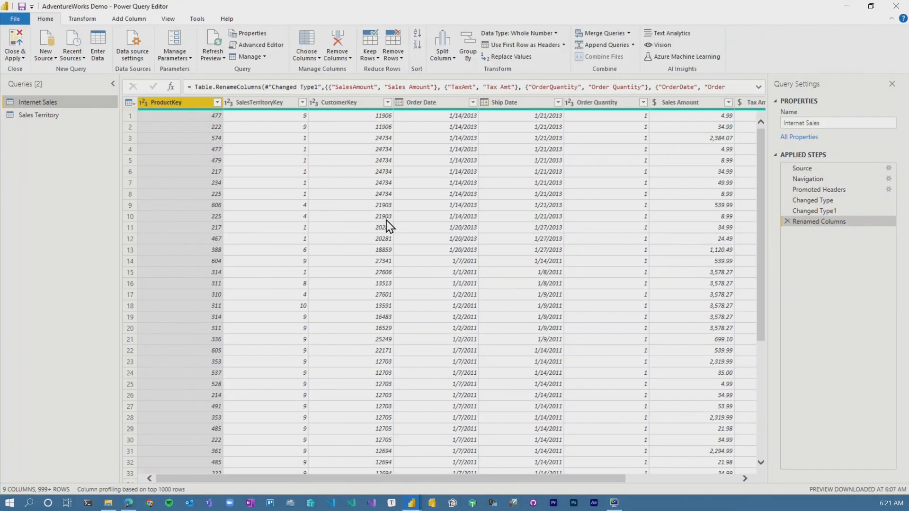
Step: Start a New Source Excel Workbook connection, browsing to the OneDrive Demo folder
{"action": "left_click", "coordinate": [45, 44]}
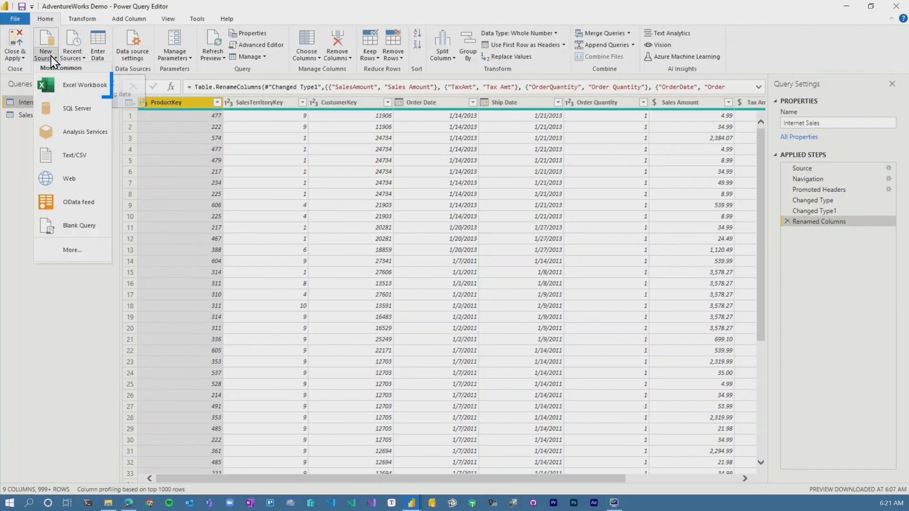
{"action": "left_click", "coordinate": [85, 84]}
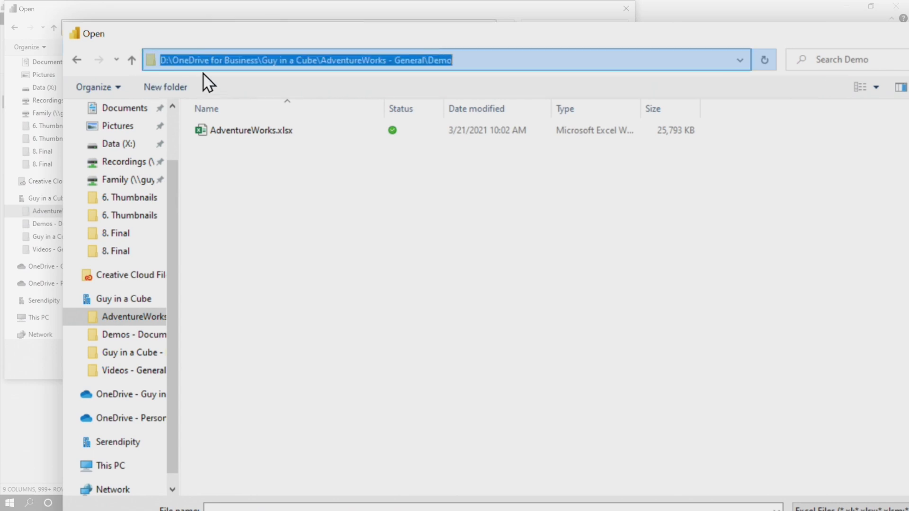
{"action": "mouse_move", "coordinate": [251, 130]}
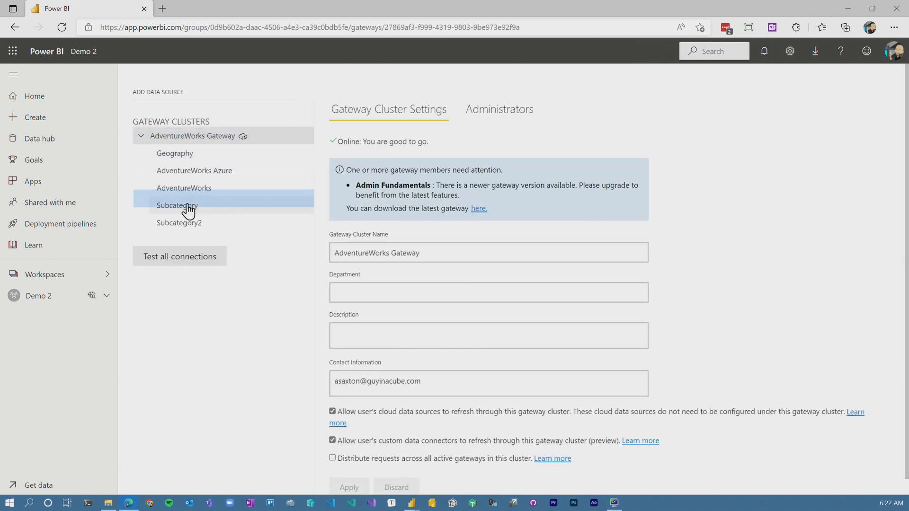
Step: Select the Subcategory data source in the AdventureWorks Gateway cluster
{"action": "left_click", "coordinate": [177, 206]}
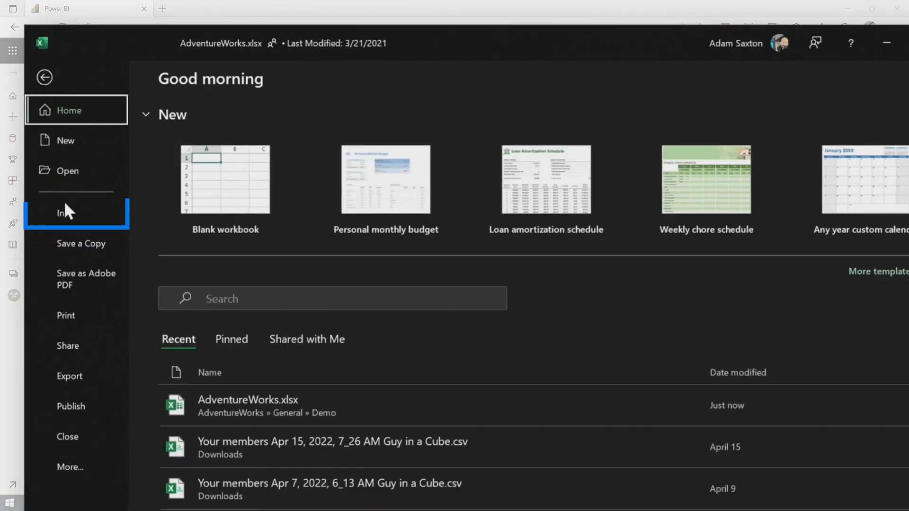
Step: Show the Info page for AdventureWorks.xlsx in Excel for the web
{"action": "left_click", "coordinate": [75, 212]}
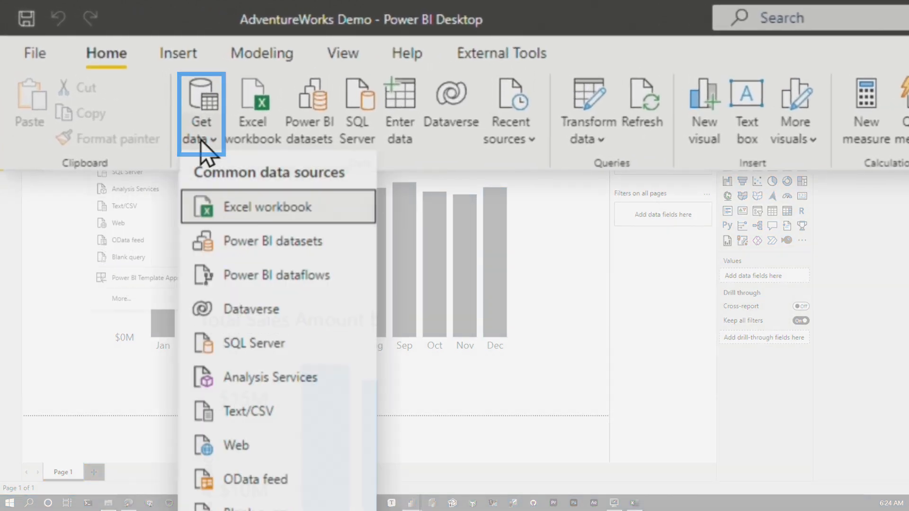
Step: Connect to AdventureWorks.xlsx via Web with an organizational account and transform pbi_Employee
{"action": "left_click", "coordinate": [235, 445]}
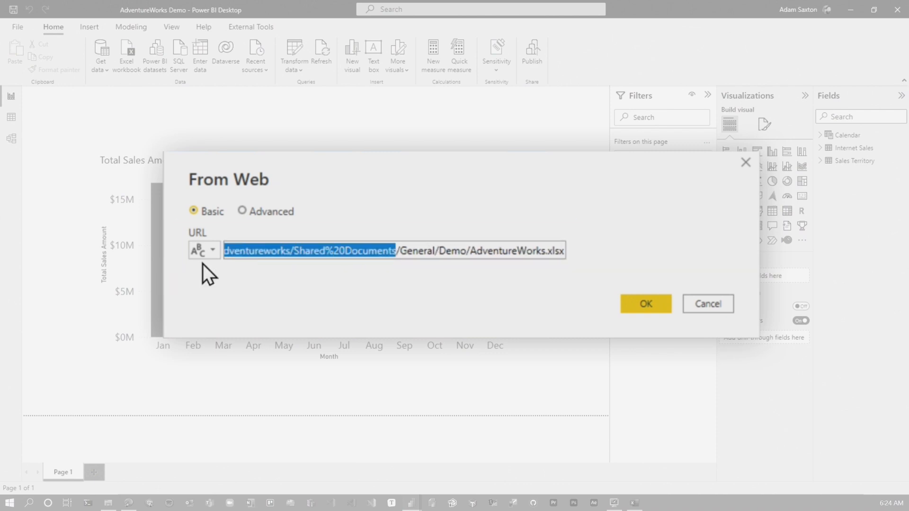
{"action": "left_click", "coordinate": [645, 303]}
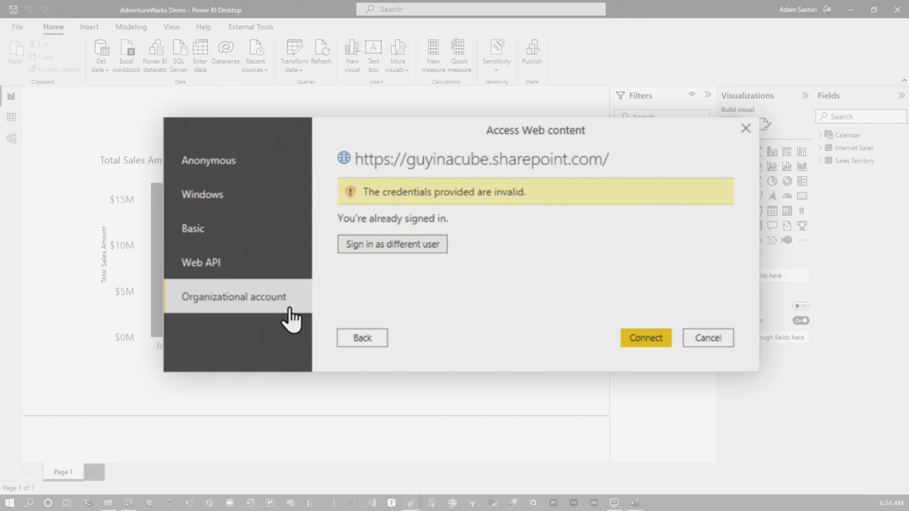
{"action": "left_click", "coordinate": [645, 338]}
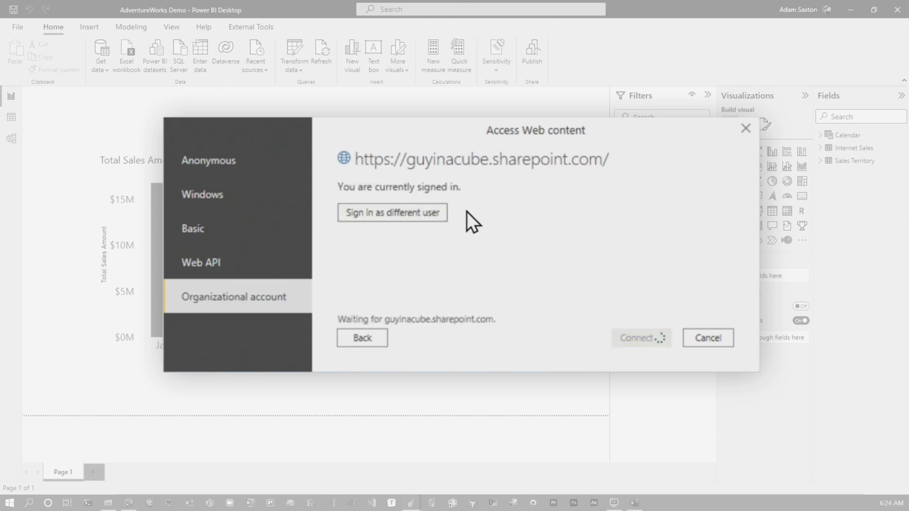
{"action": "left_click", "coordinate": [638, 338]}
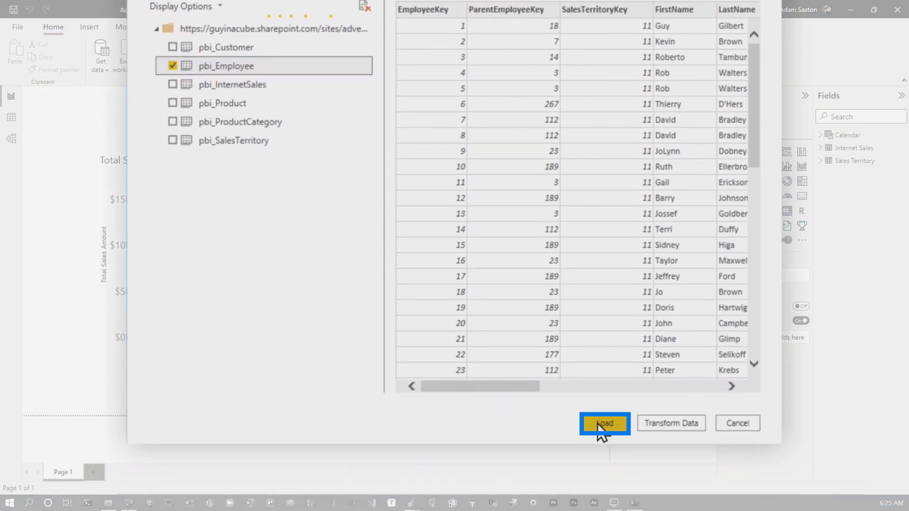
{"action": "mouse_move", "coordinate": [671, 423]}
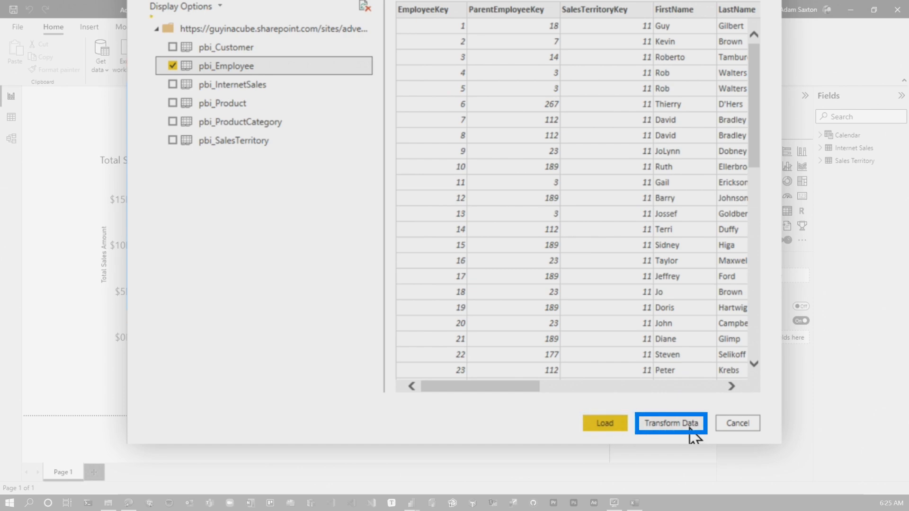
{"action": "left_click", "coordinate": [604, 423]}
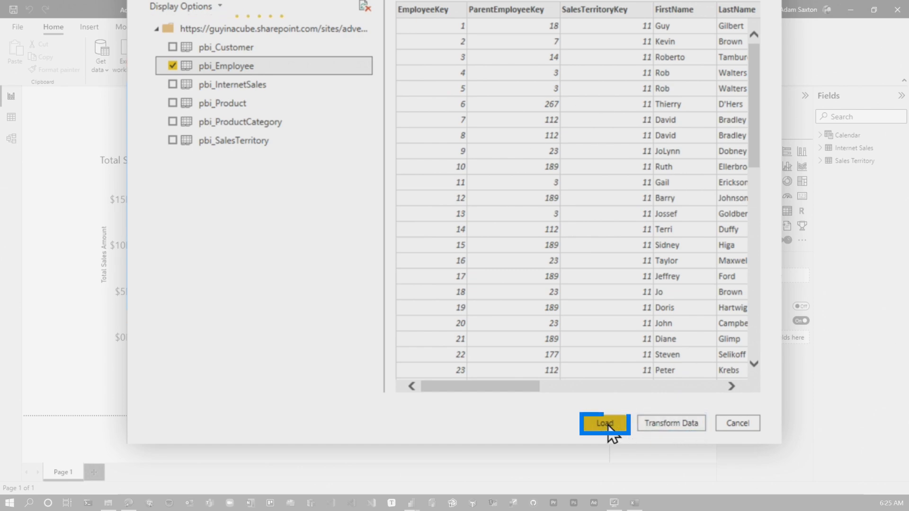
{"action": "left_click", "coordinate": [604, 423]}
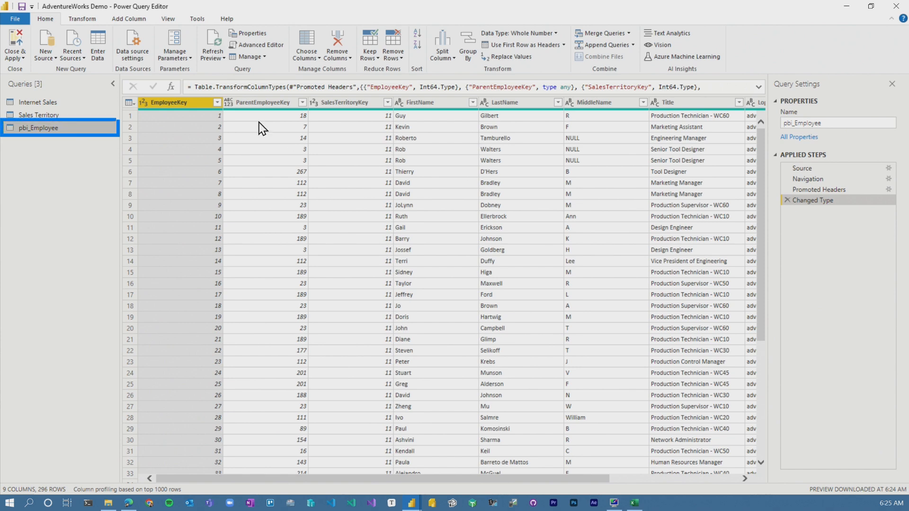
Step: Check the pbi_Employee and Internet Sales M code for Web.Contents, then delete pbi_Employee
{"action": "right_click", "coordinate": [38, 128]}
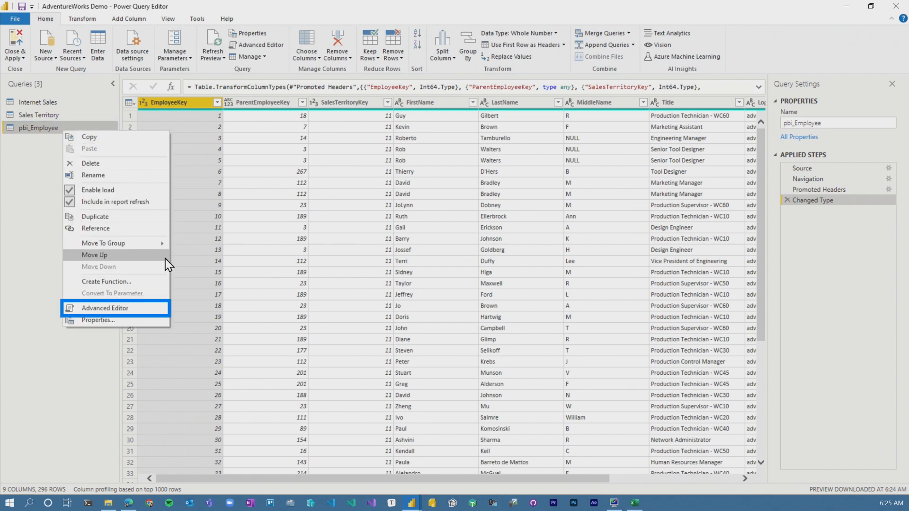
{"action": "left_click", "coordinate": [105, 307]}
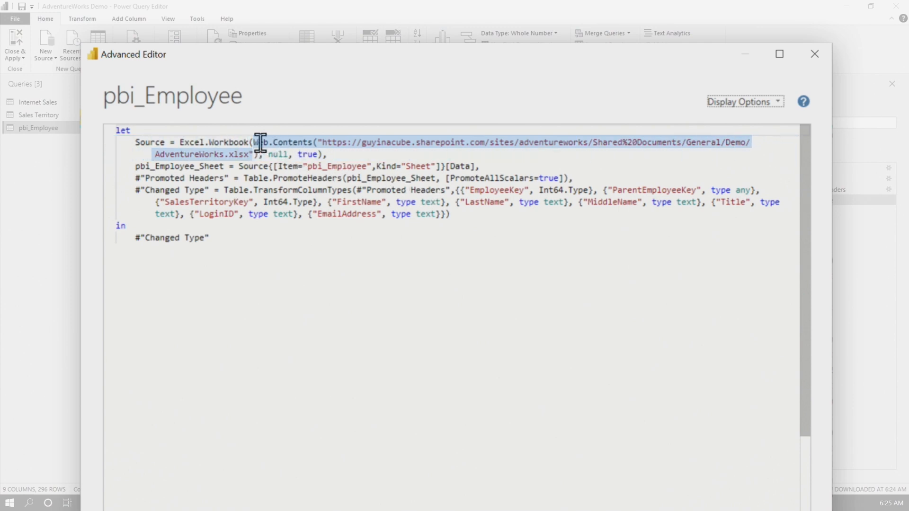
{"action": "mouse_move", "coordinate": [473, 166]}
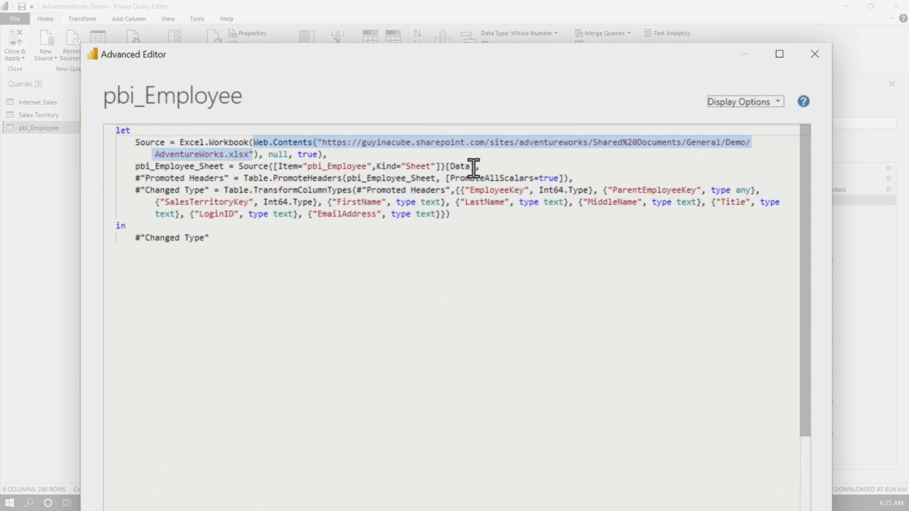
{"action": "mouse_move", "coordinate": [260, 153]}
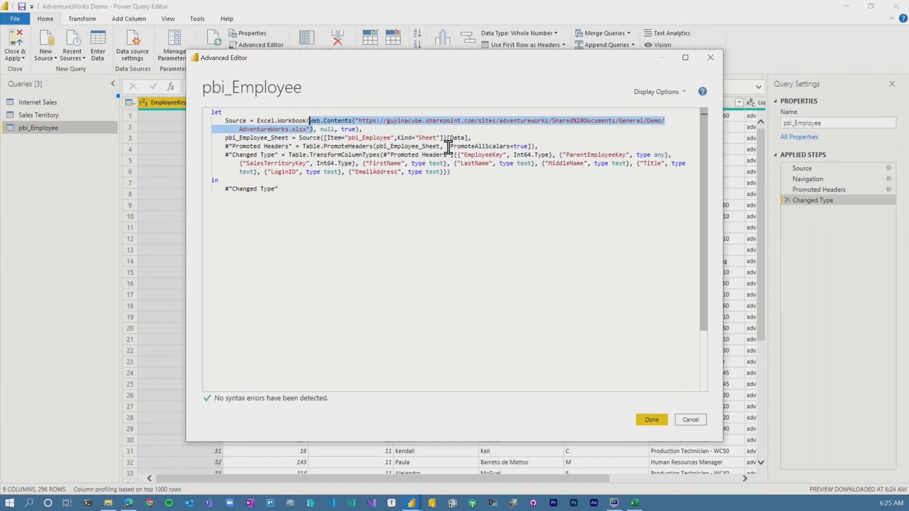
{"action": "right_click", "coordinate": [37, 103]}
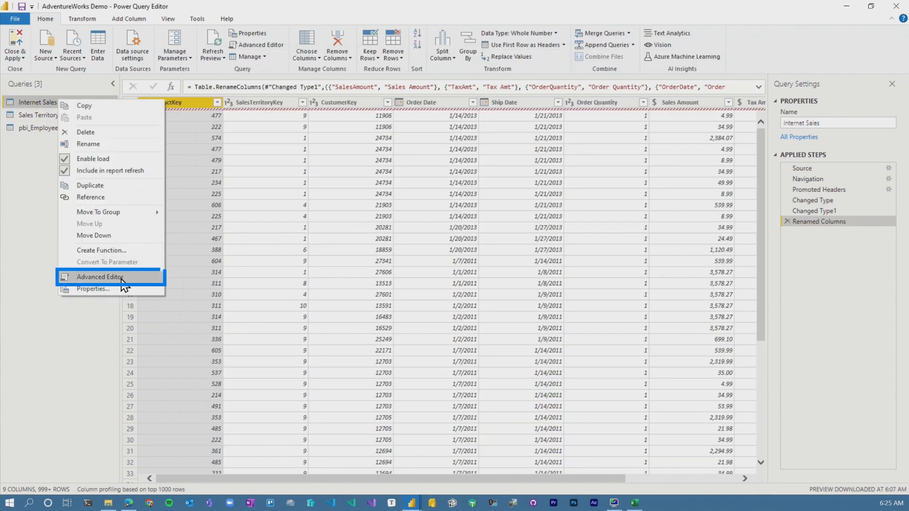
{"action": "left_click", "coordinate": [100, 277]}
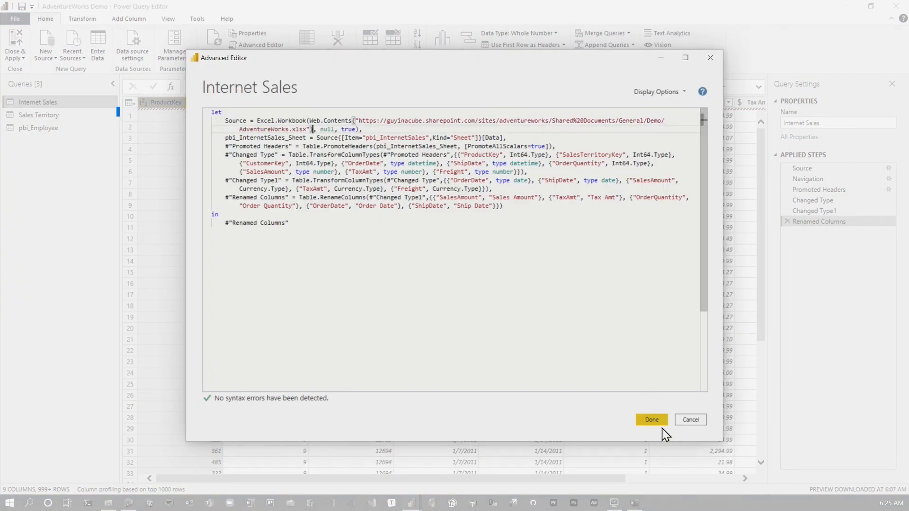
{"action": "left_click", "coordinate": [39, 114]}
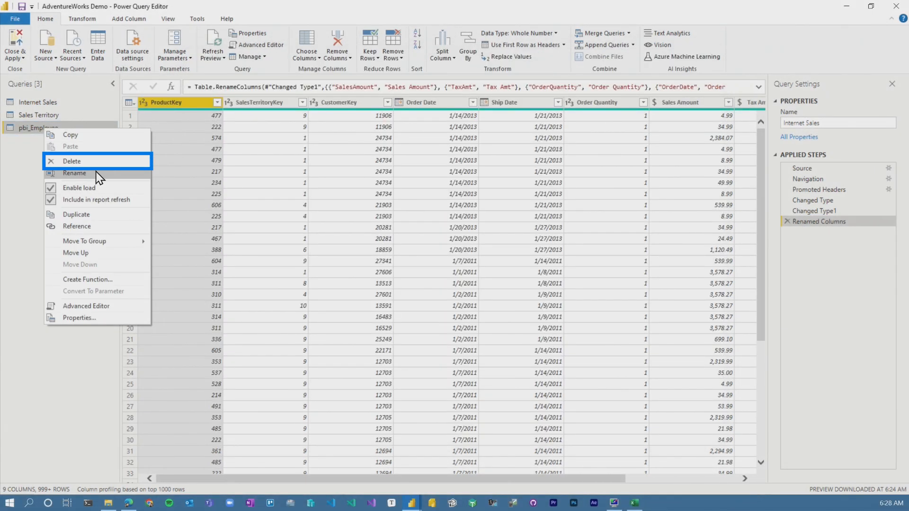
{"action": "left_click", "coordinate": [71, 160]}
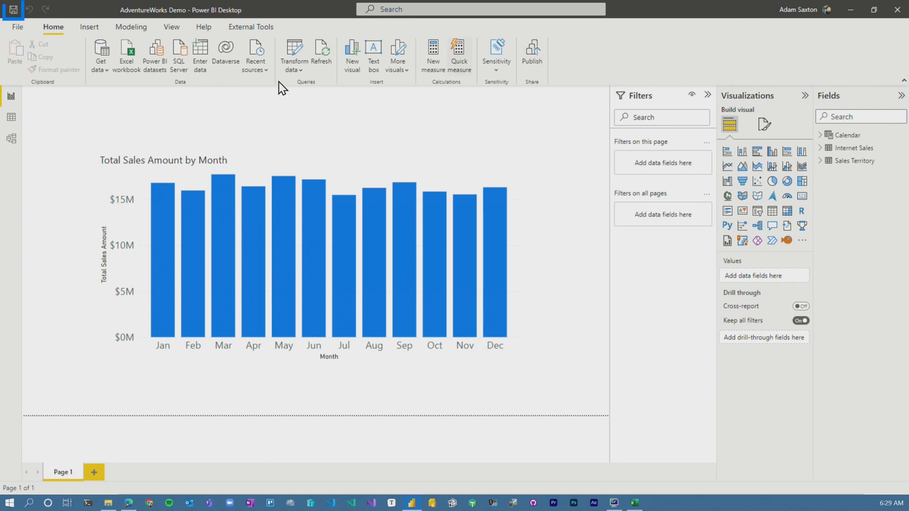
Step: Save the AdventureWorks Demo report and publish it to the Power BI service
{"action": "left_click", "coordinate": [531, 52]}
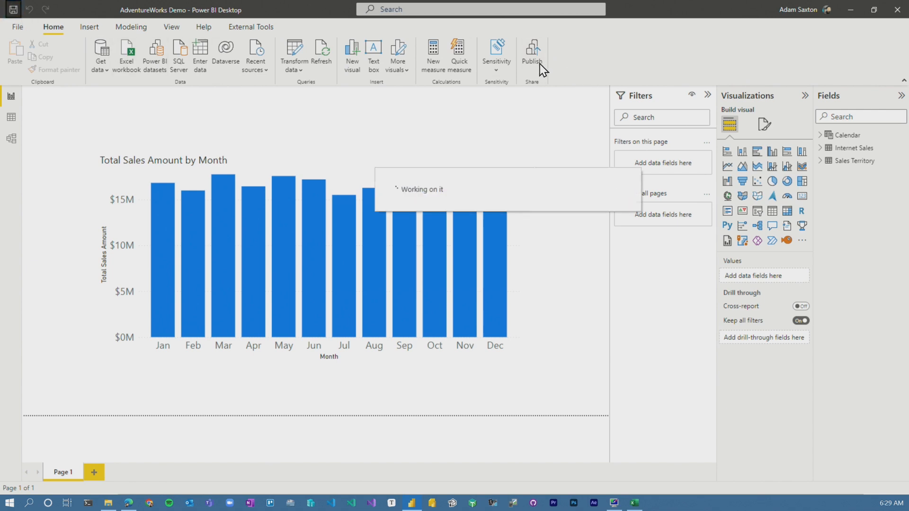
{"action": "left_click", "coordinate": [531, 52]}
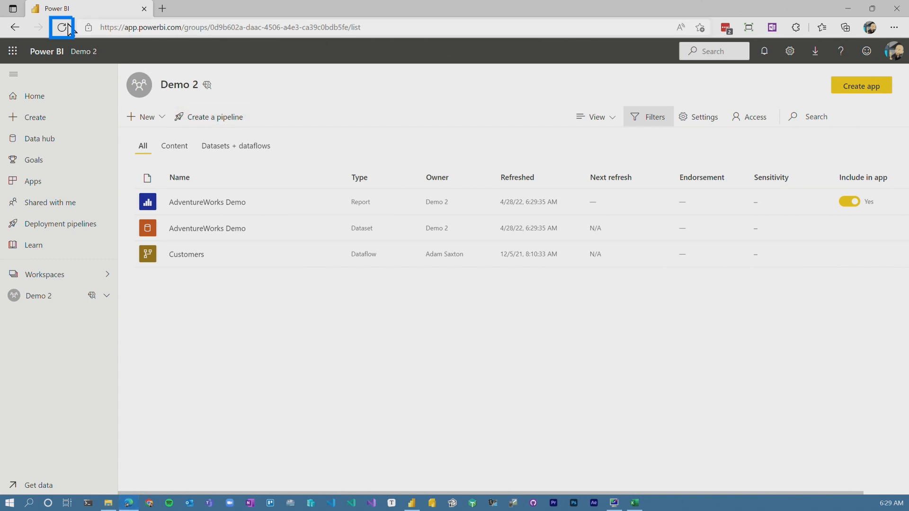
{"action": "mouse_move", "coordinate": [295, 234]}
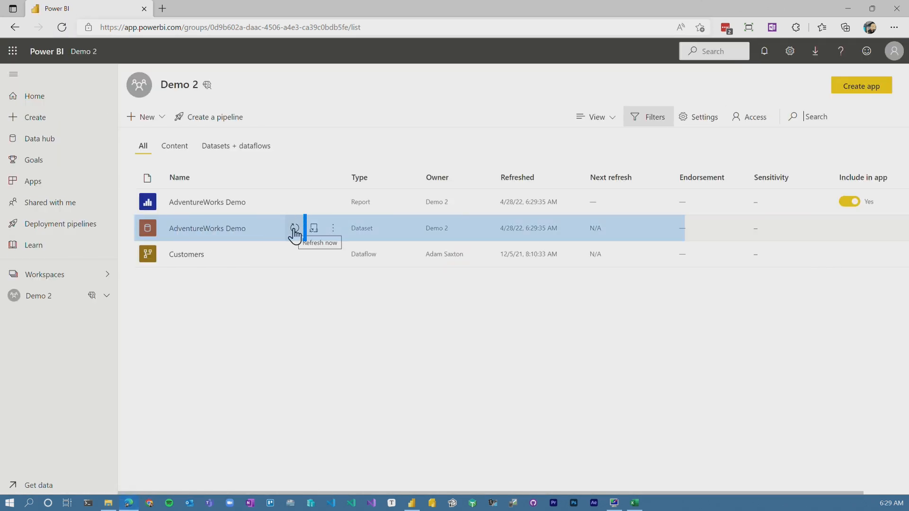
Step: Refresh the AdventureWorks Demo dataset and switch its web source credentials to OAuth2
{"action": "left_click", "coordinate": [295, 227]}
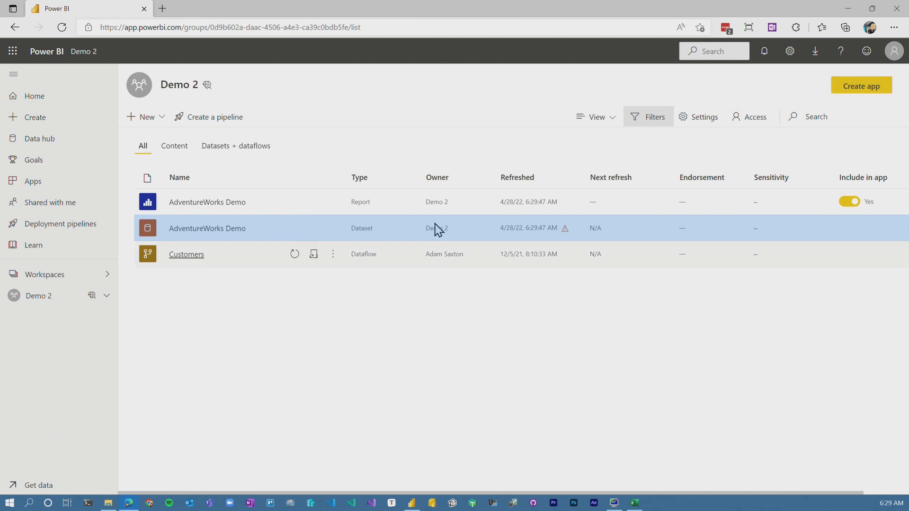
{"action": "left_click", "coordinate": [207, 227]}
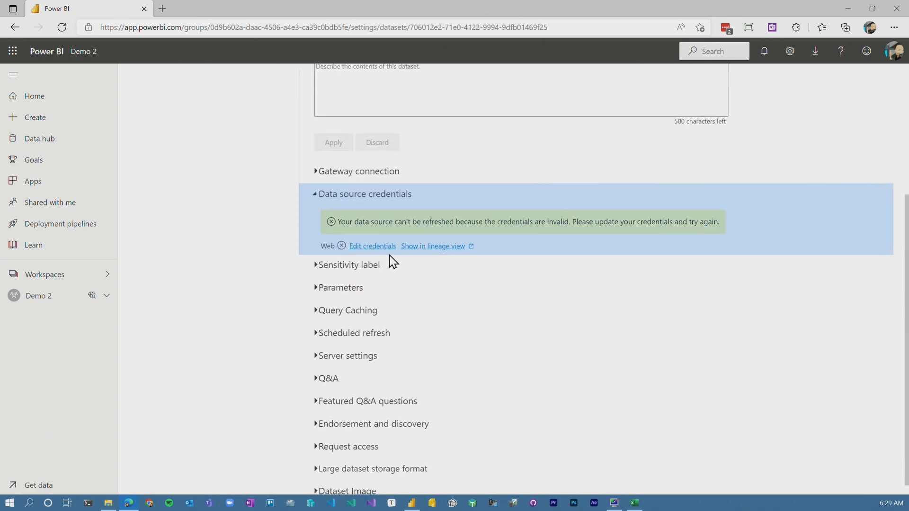
{"action": "left_click", "coordinate": [372, 246]}
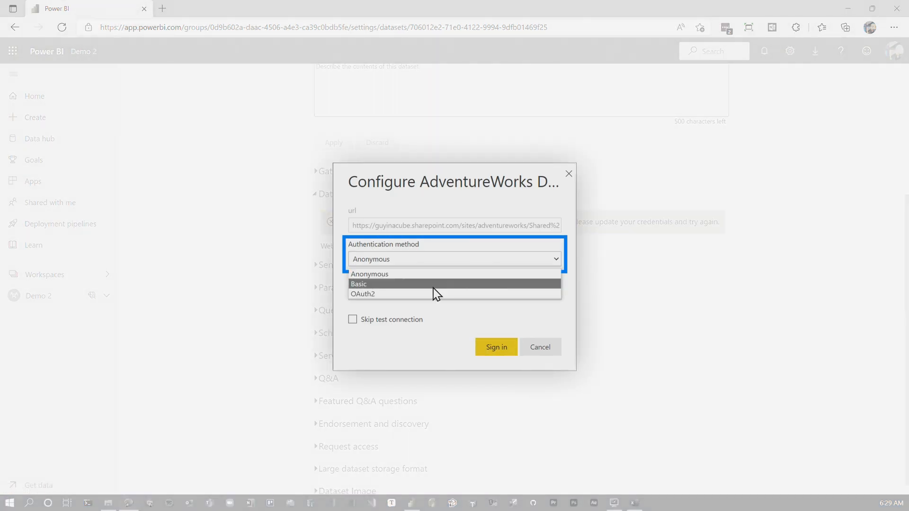
{"action": "left_click", "coordinate": [362, 294]}
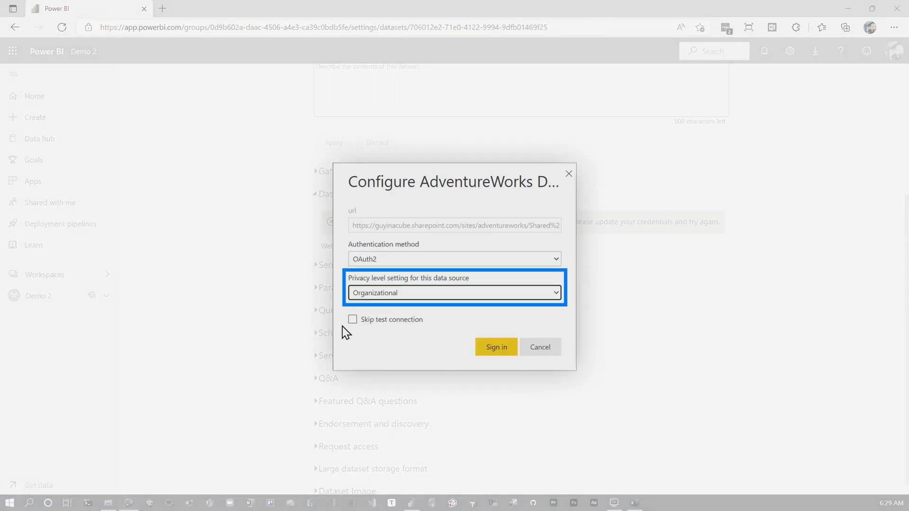